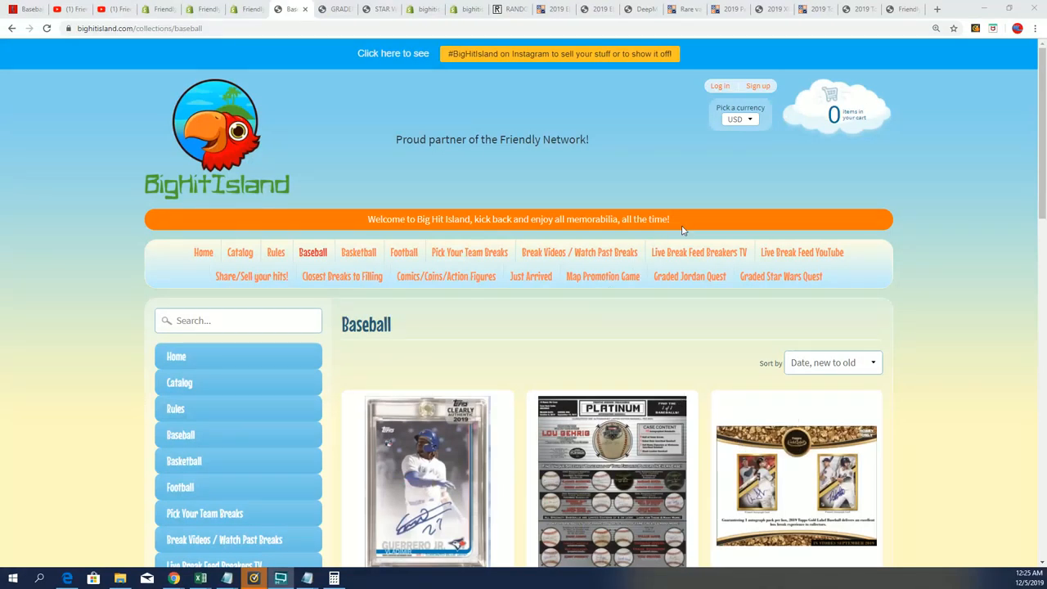
{"action": "mouse_move", "coordinate": [602, 274]}
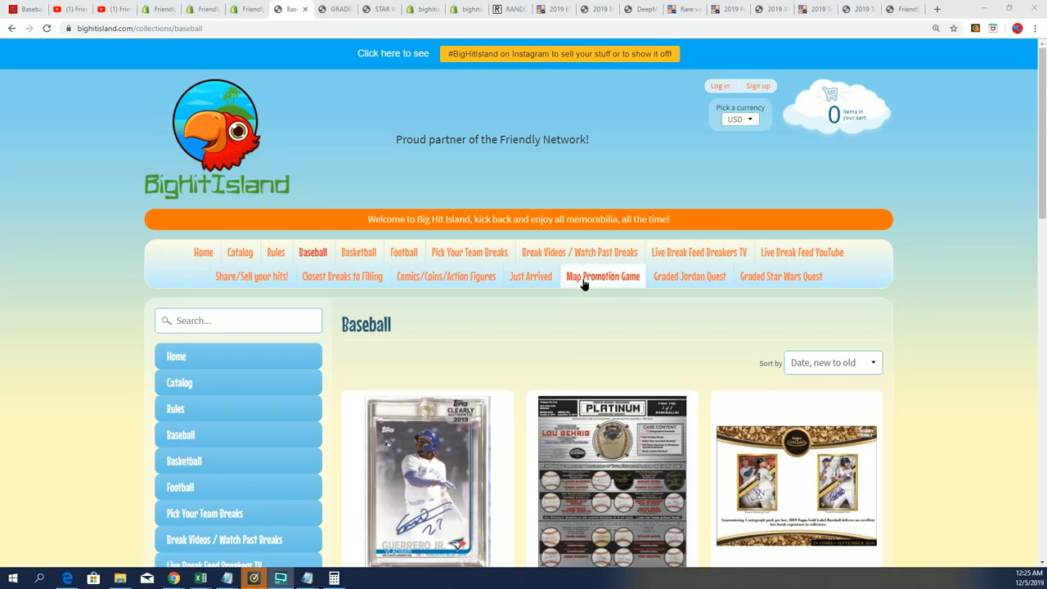
Switch the Big Hit Island site from the Baseball collection to the Map Promotion Game page.
{"action": "left_click", "coordinate": [602, 274]}
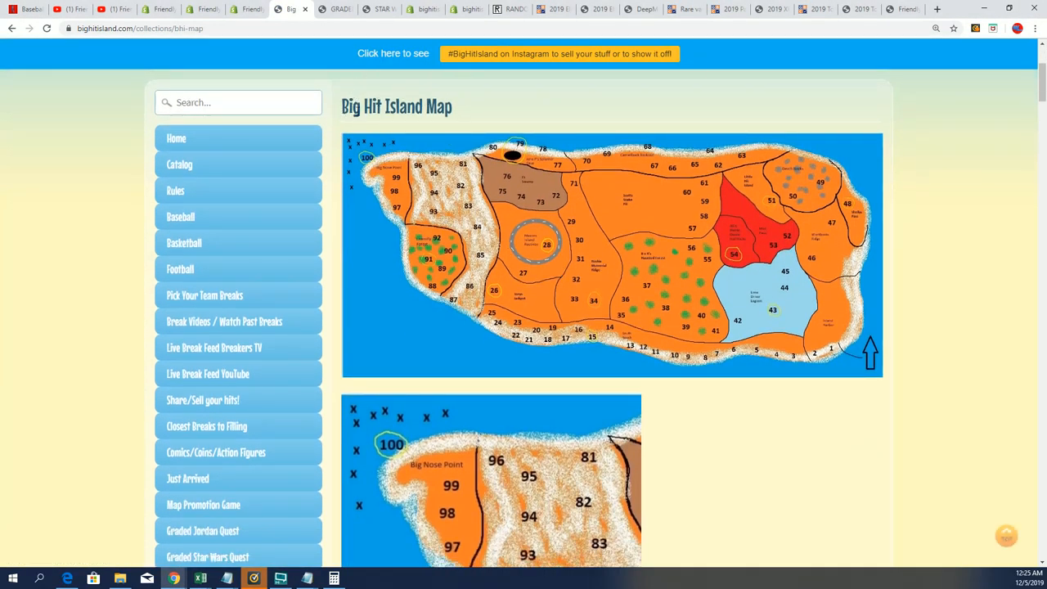
Return to the RANDOM.ORG entry form and paste the 19 numbered participant names.
{"action": "left_click", "coordinate": [507, 10]}
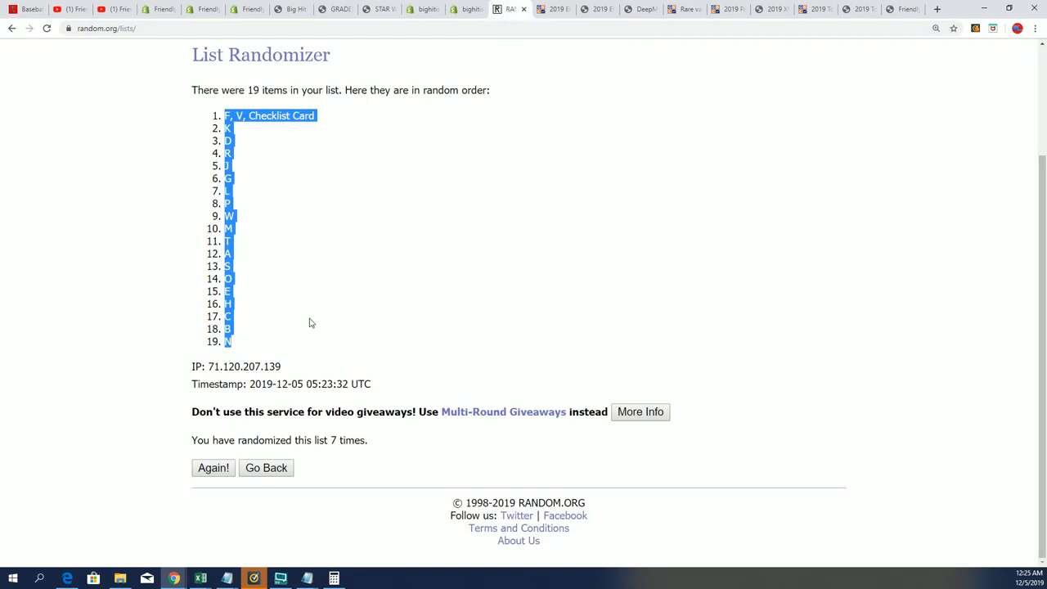
{"action": "left_click", "coordinate": [265, 468]}
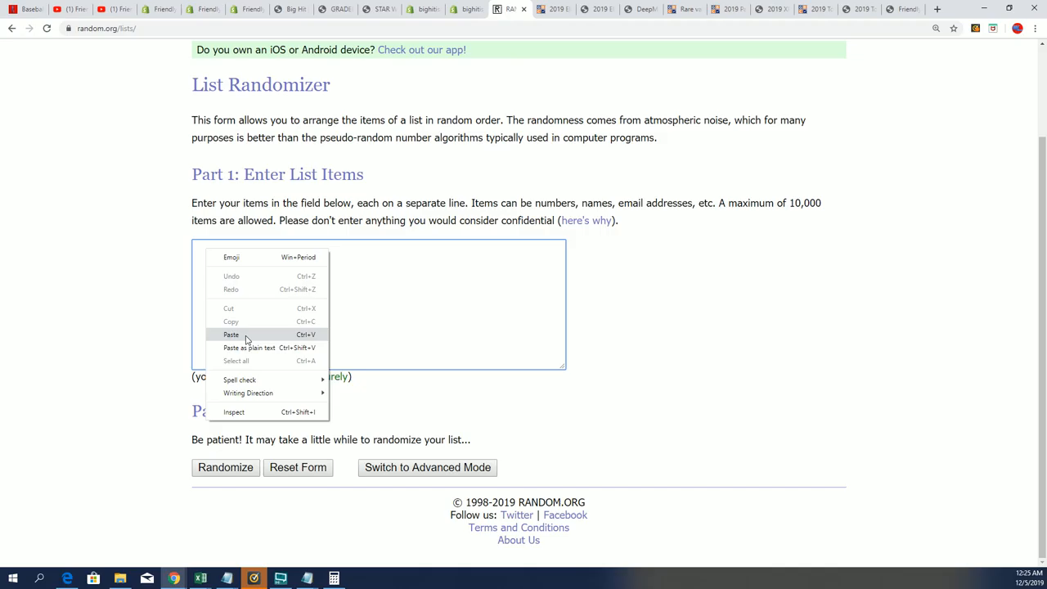
{"action": "left_click", "coordinate": [233, 334]}
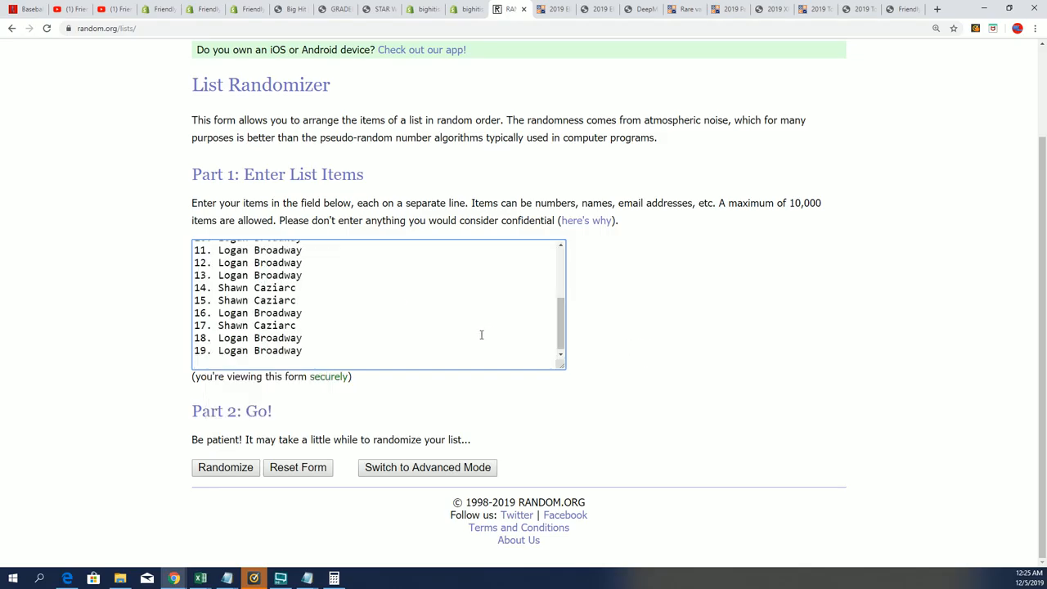
{"action": "left_click", "coordinate": [226, 467]}
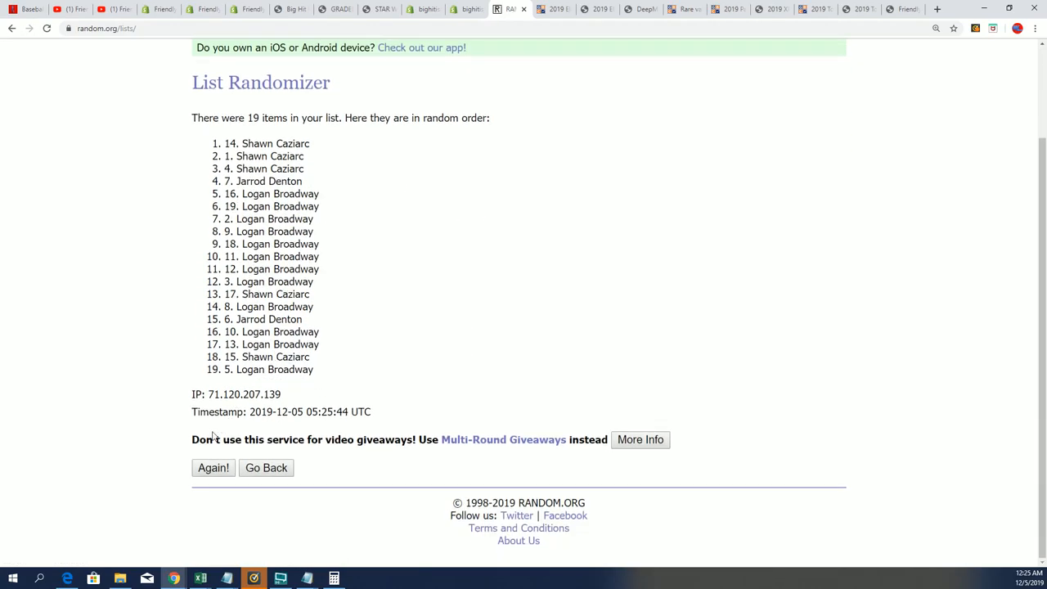
{"action": "left_click", "coordinate": [212, 468]}
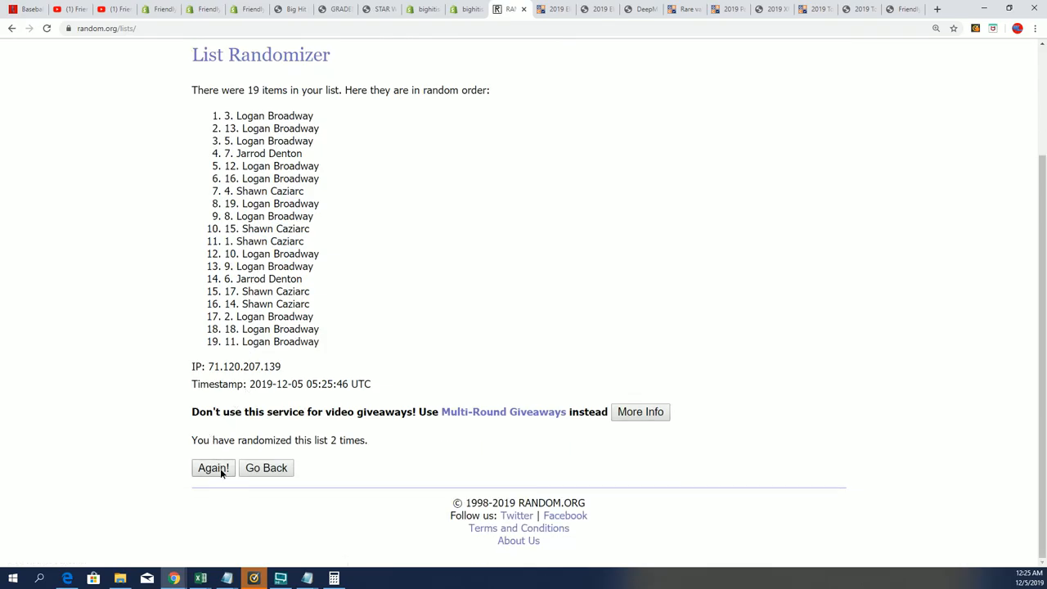
{"action": "left_click", "coordinate": [213, 468]}
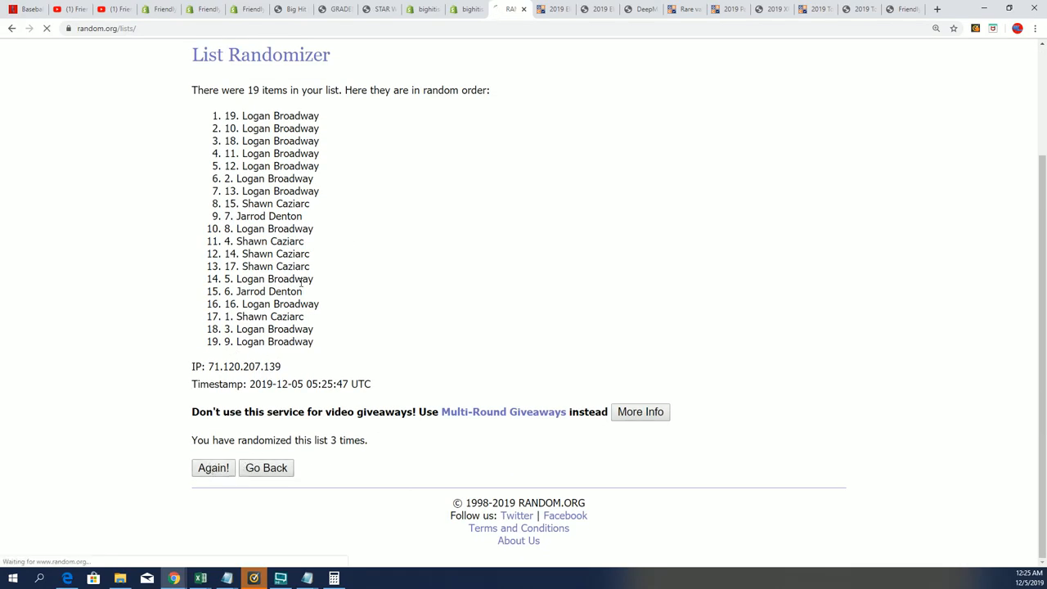
{"action": "left_click", "coordinate": [212, 468]}
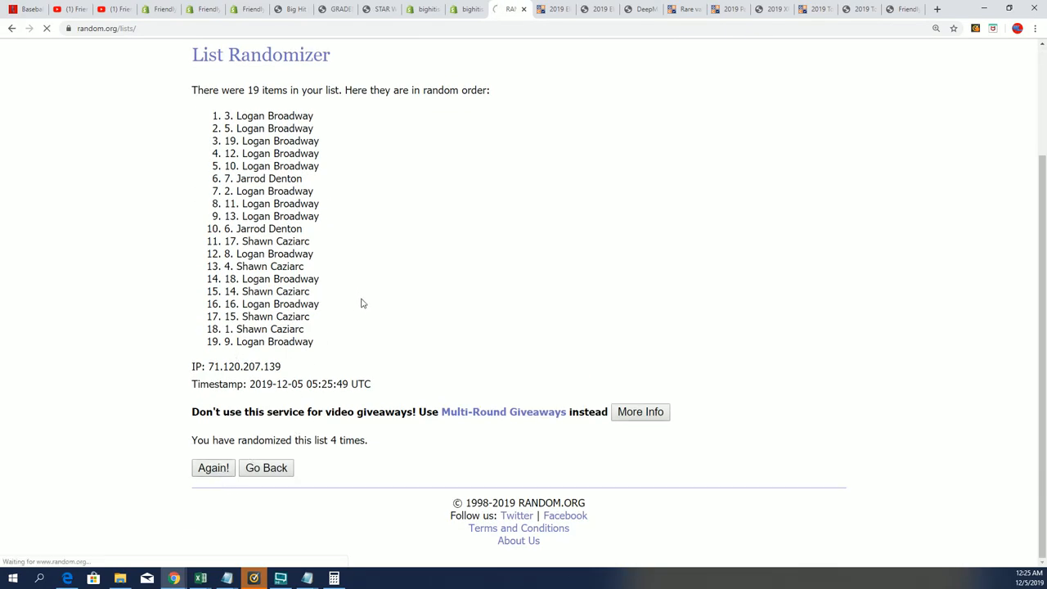
{"action": "left_click", "coordinate": [213, 468]}
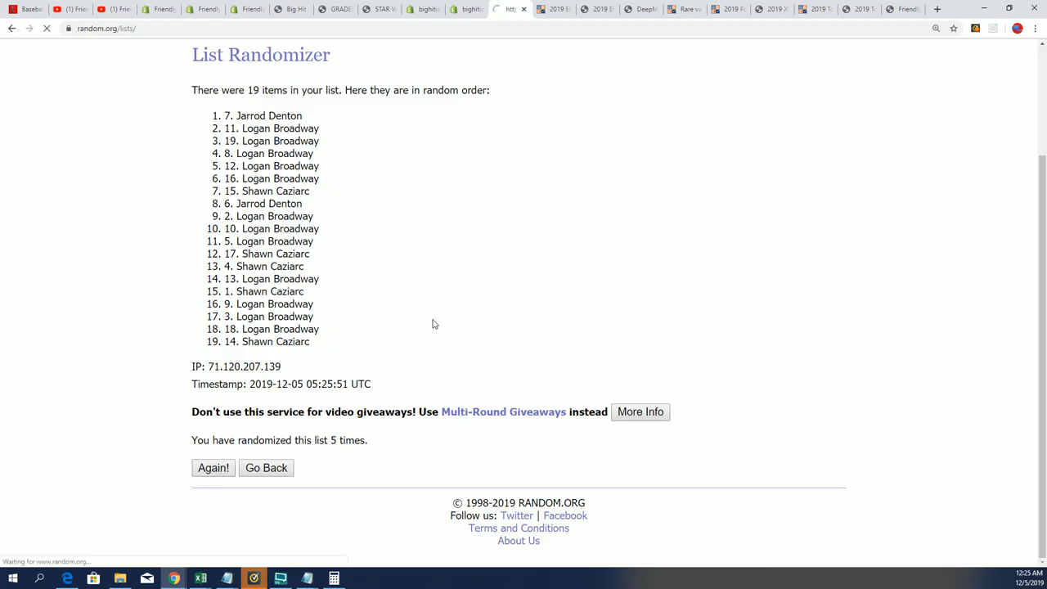
{"action": "left_click", "coordinate": [212, 468]}
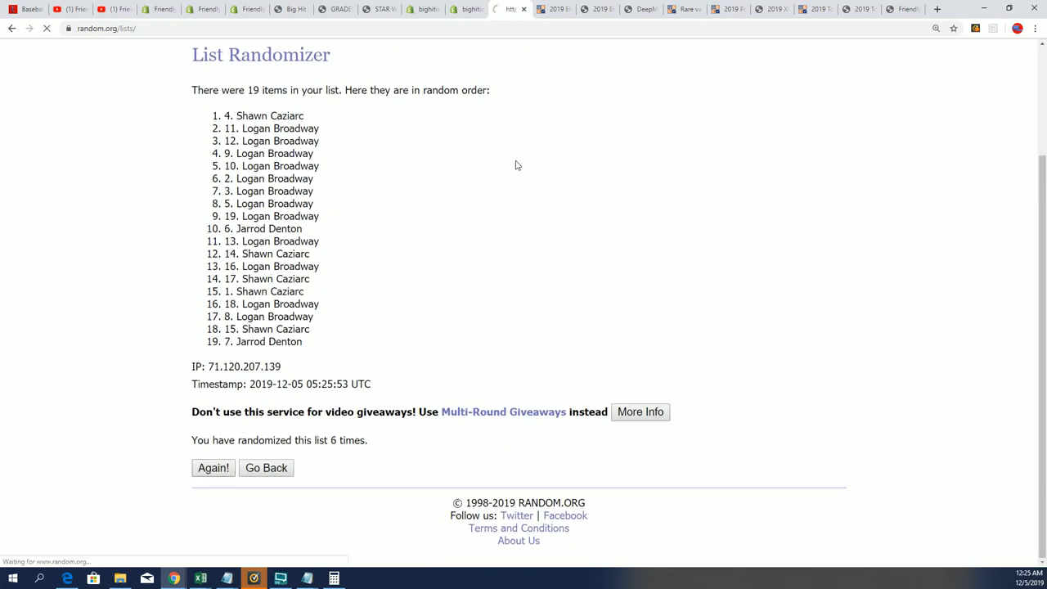
{"action": "left_click", "coordinate": [212, 468]}
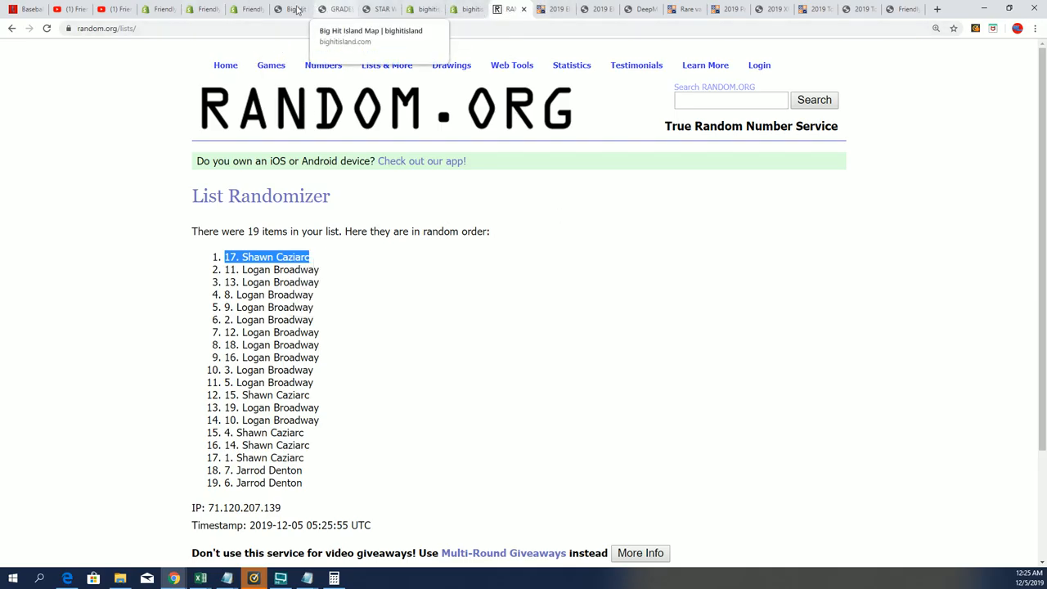
{"action": "left_click", "coordinate": [291, 10]}
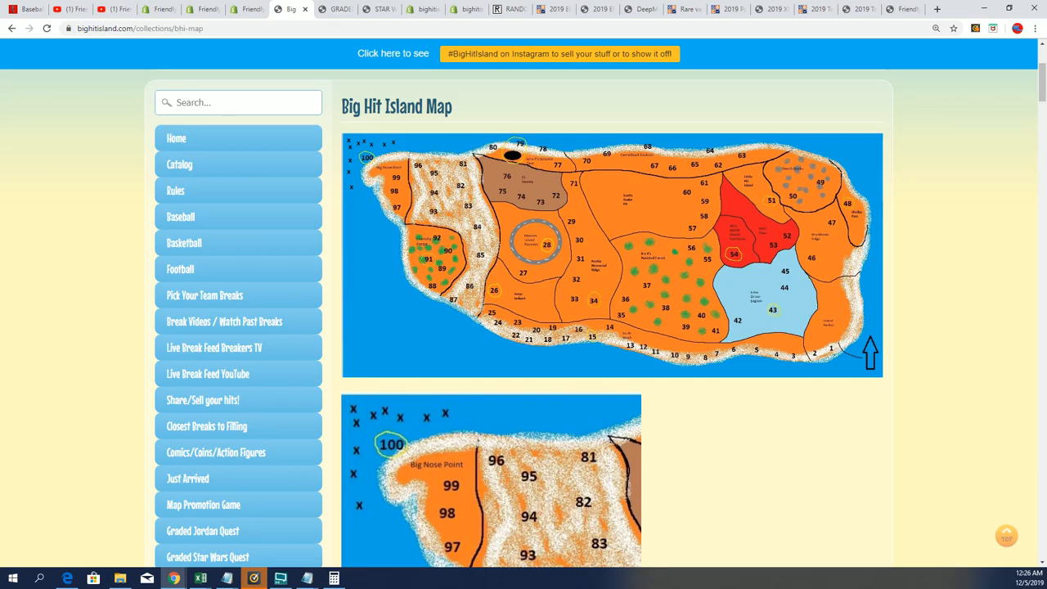